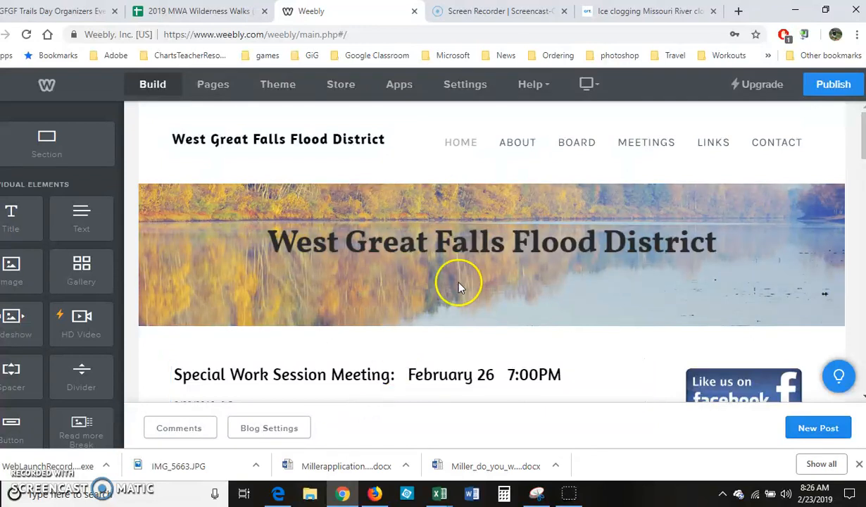
# Start a new blog post and title it 'Ice Jam on River'
pyautogui.click(646, 11)
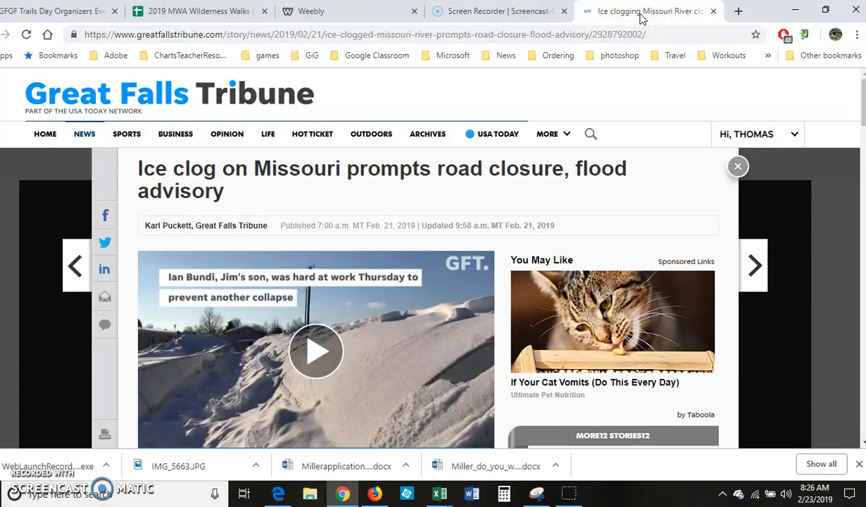
pyautogui.click(366, 35)
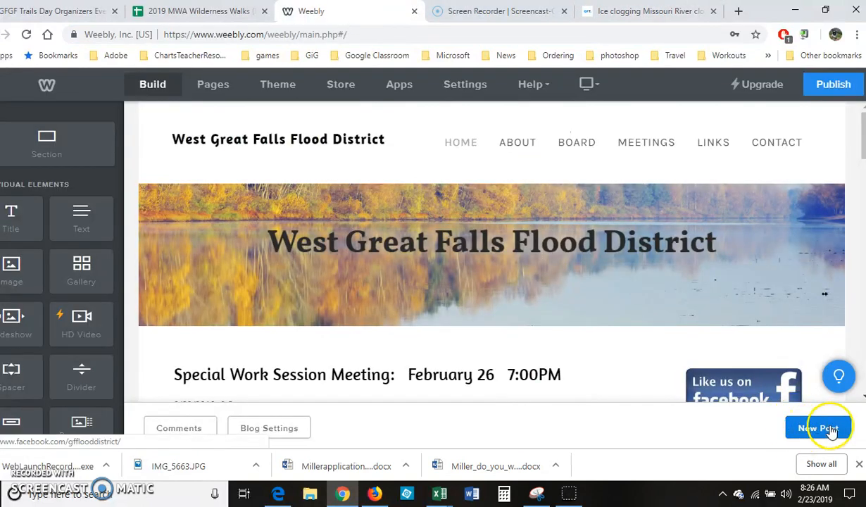
pyautogui.click(817, 427)
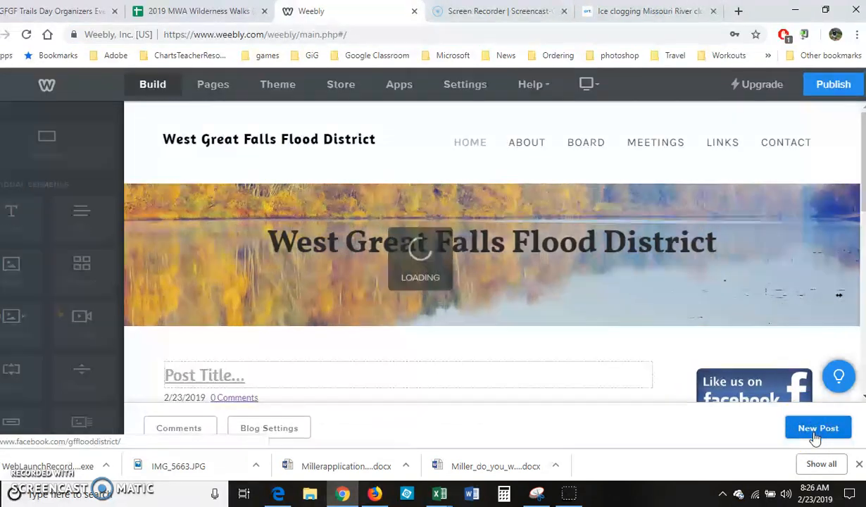
pyautogui.click(817, 427)
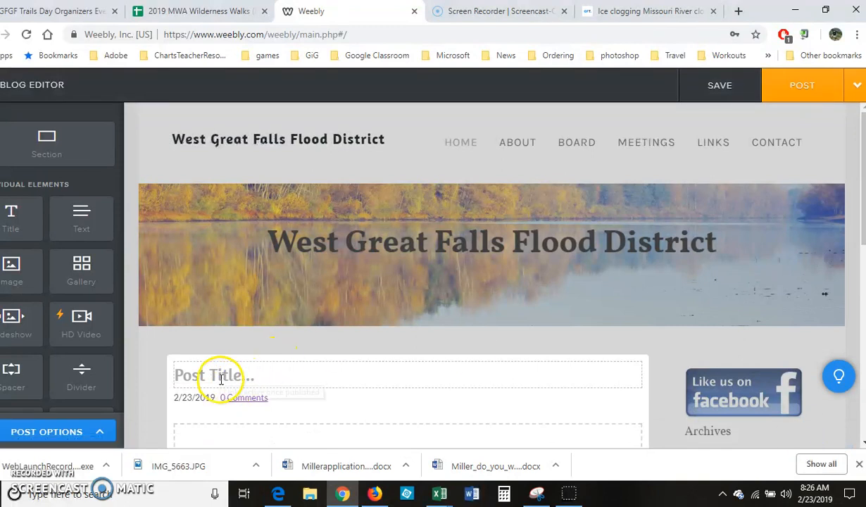
pyautogui.write('Ice')
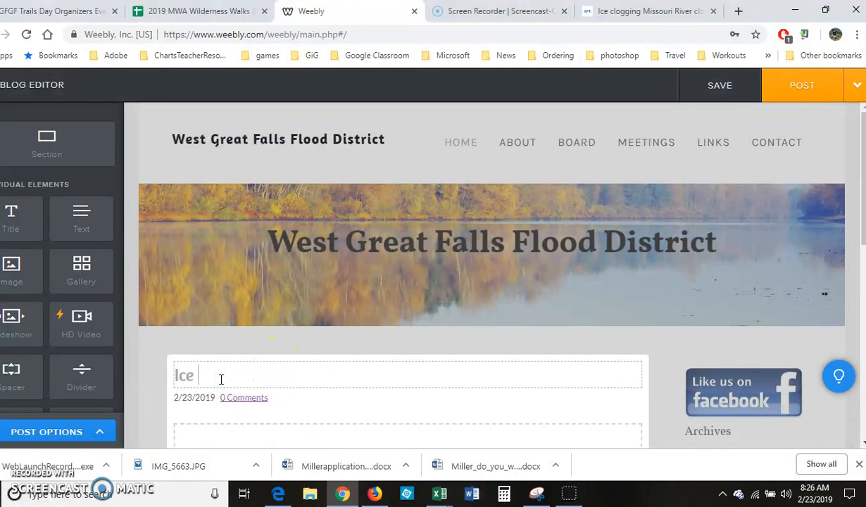
pyautogui.write('Jam')
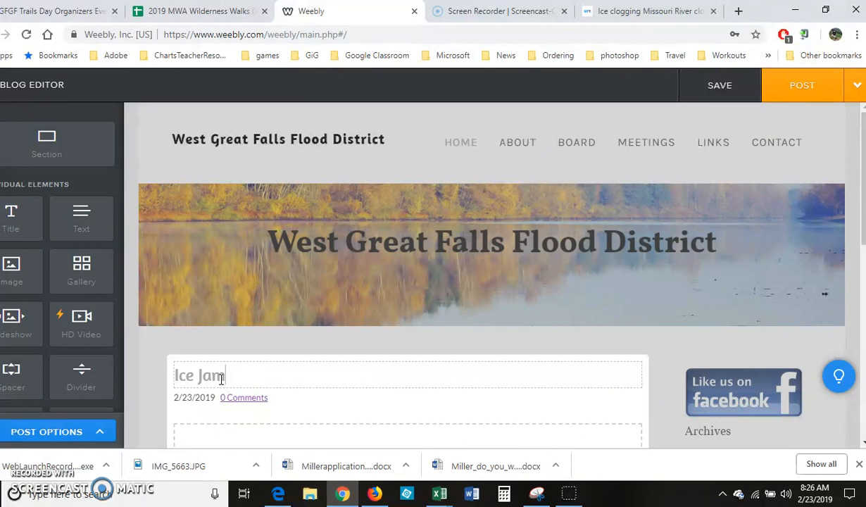
pyautogui.write('on River')
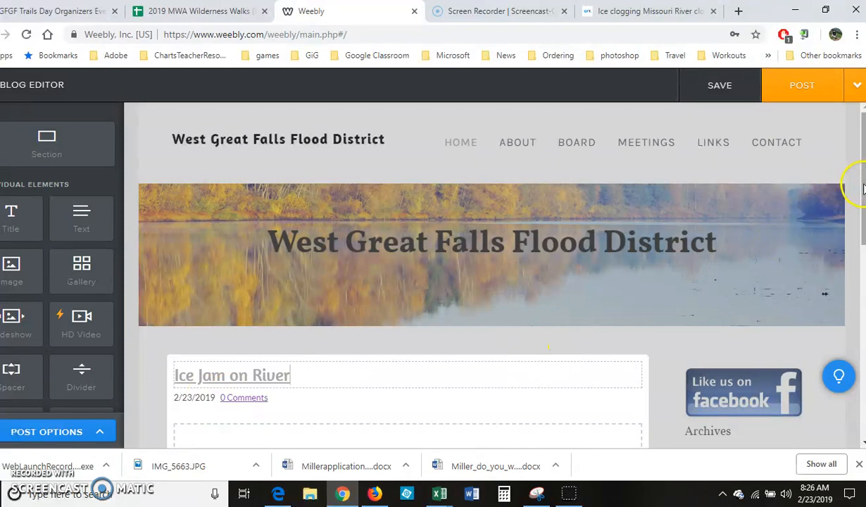
# Begin the post body with the line 'Ice Jam on river'
pyautogui.scroll(-3)
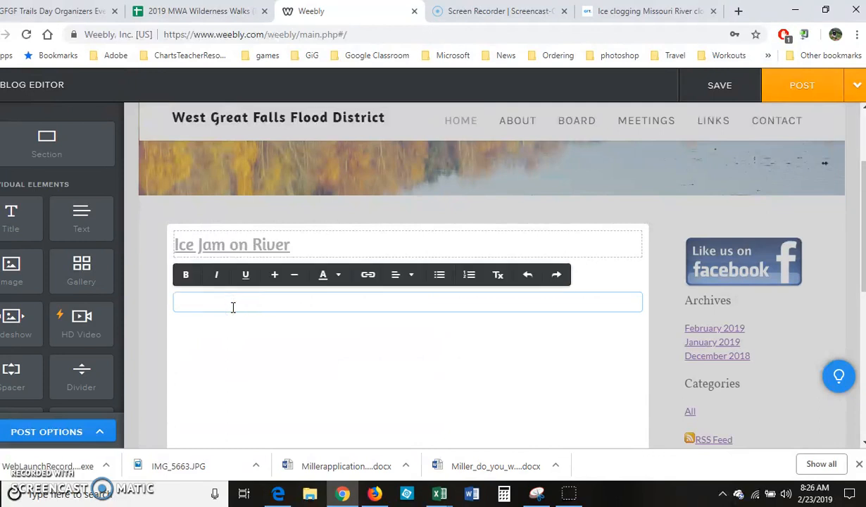
pyautogui.write('Ice Jam')
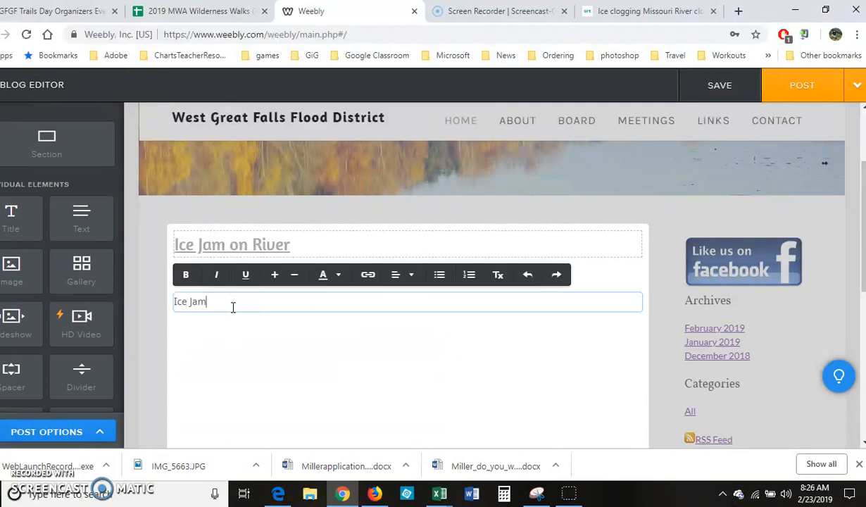
pyautogui.write('on')
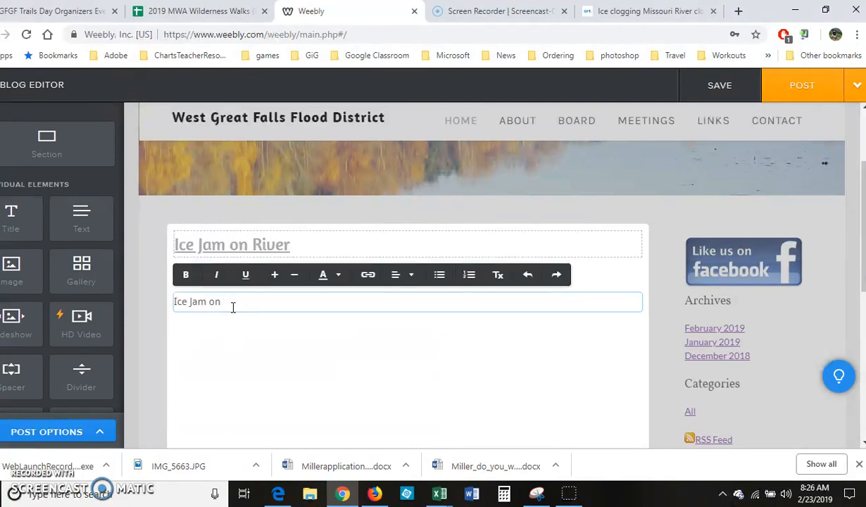
pyautogui.press('Backspace')
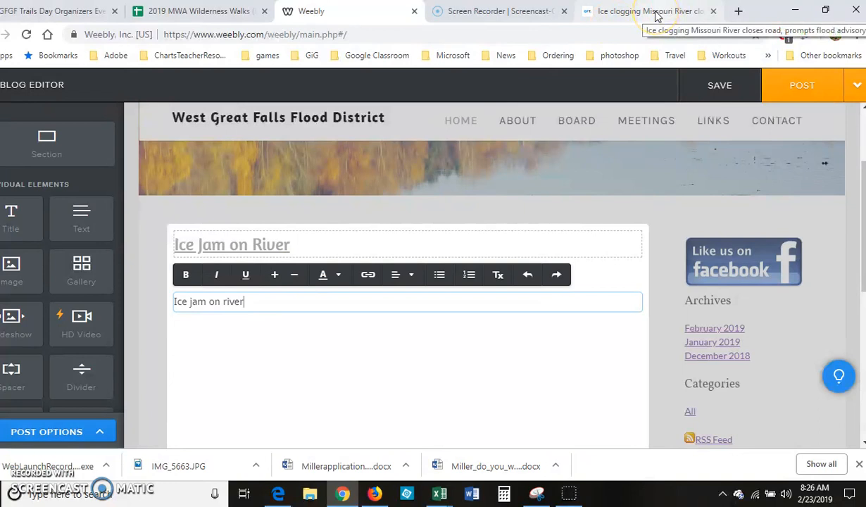
# Select the Tribune article's first two paragraphs to copy into the post
pyautogui.click(648, 10)
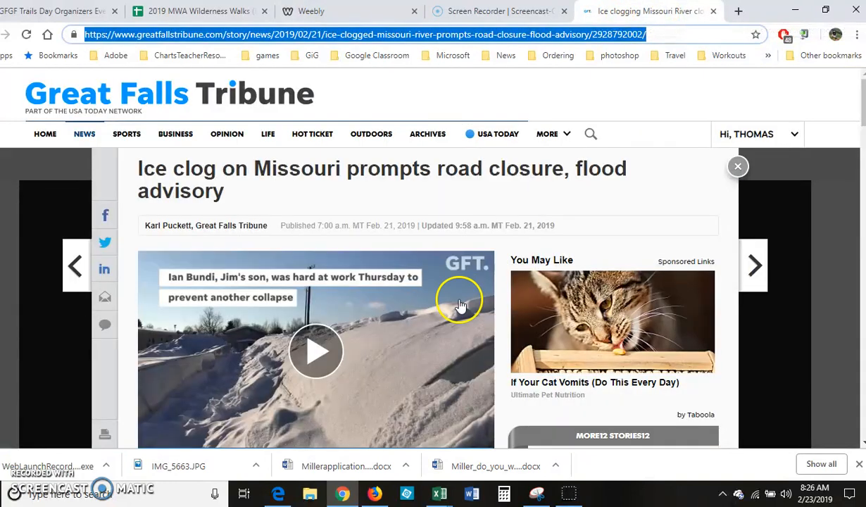
pyautogui.scroll(-3)
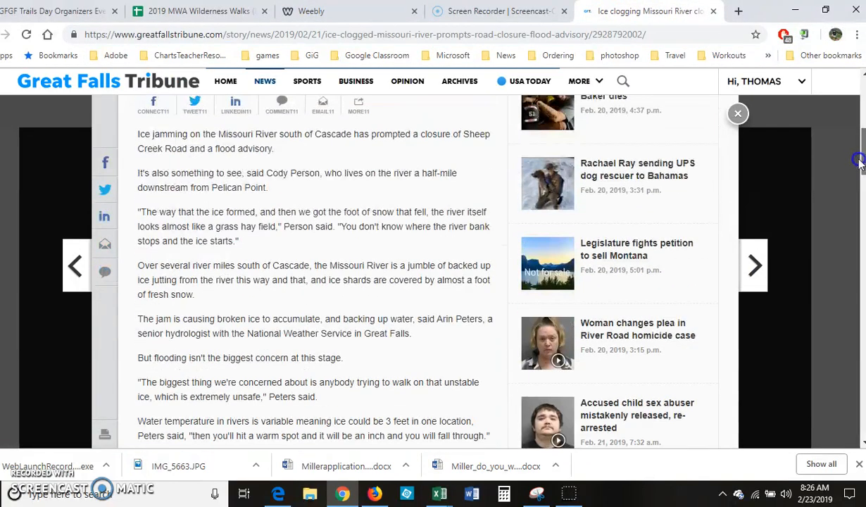
pyautogui.moveTo(139, 134); pyautogui.dragTo(266, 187)
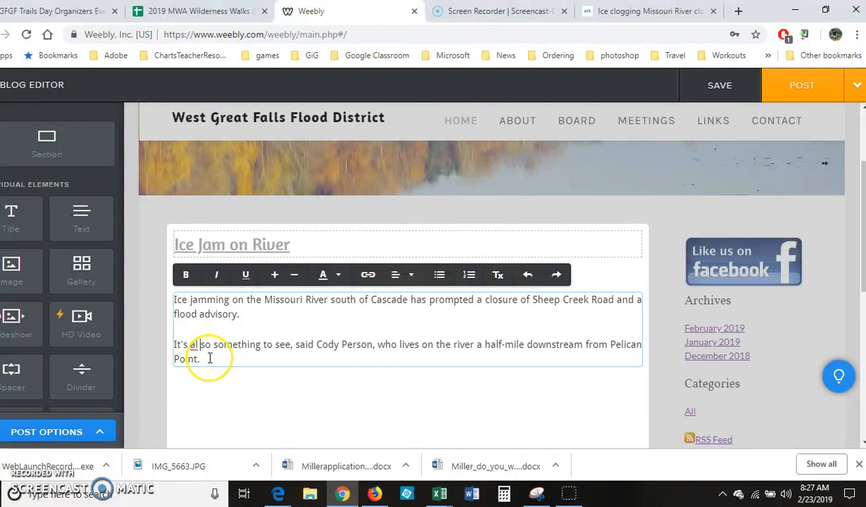
# Add 'Read More' after the excerpt and go back to the article for its address
pyautogui.click(202, 359)
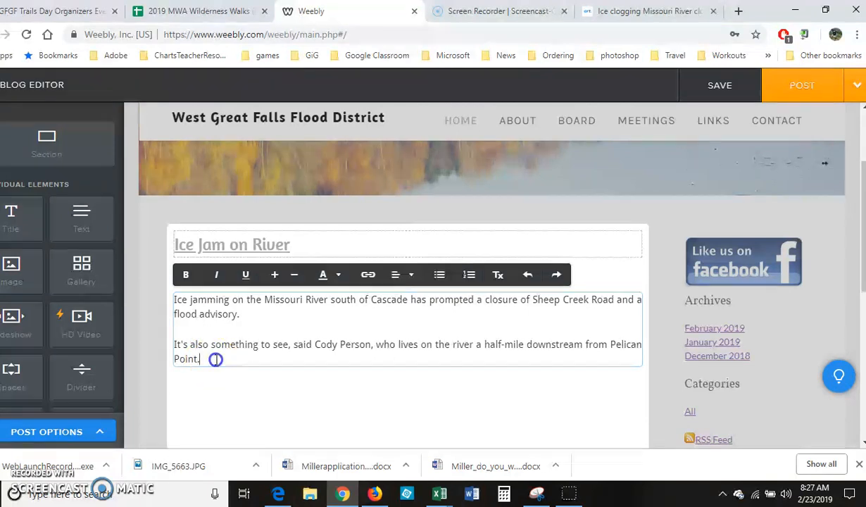
pyautogui.write('Read More')
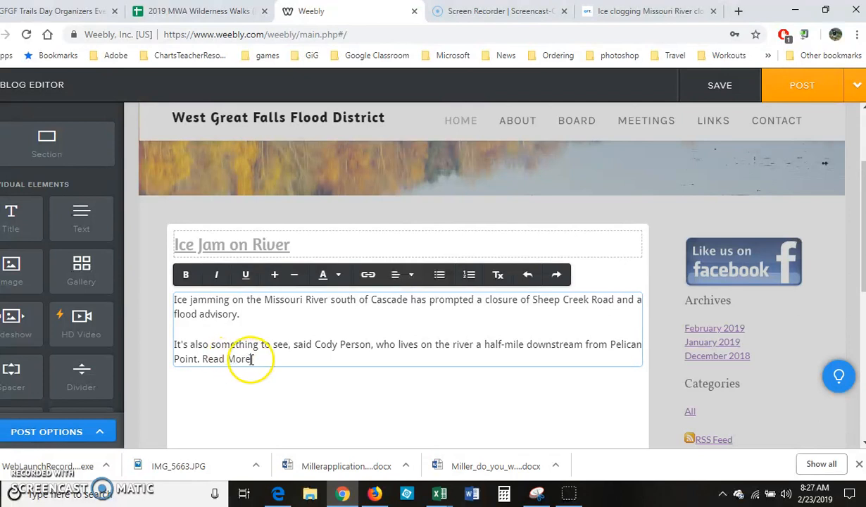
pyautogui.doubleClick(225, 359)
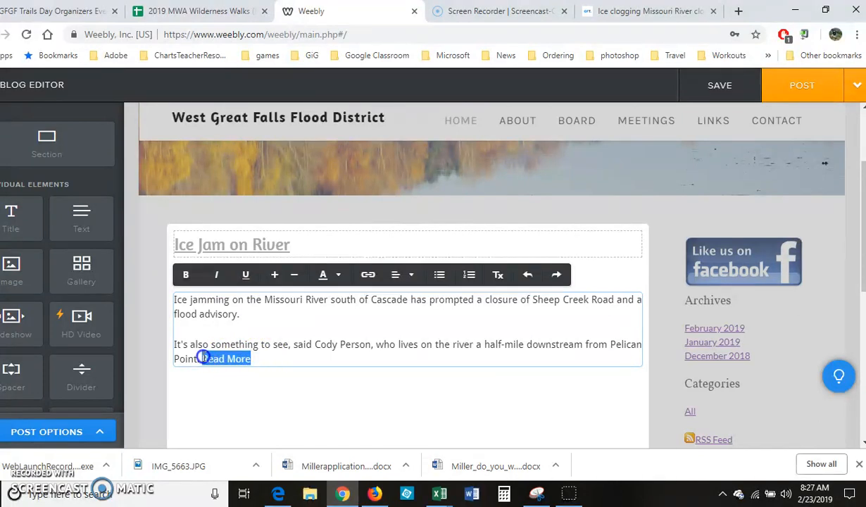
pyautogui.click(647, 11)
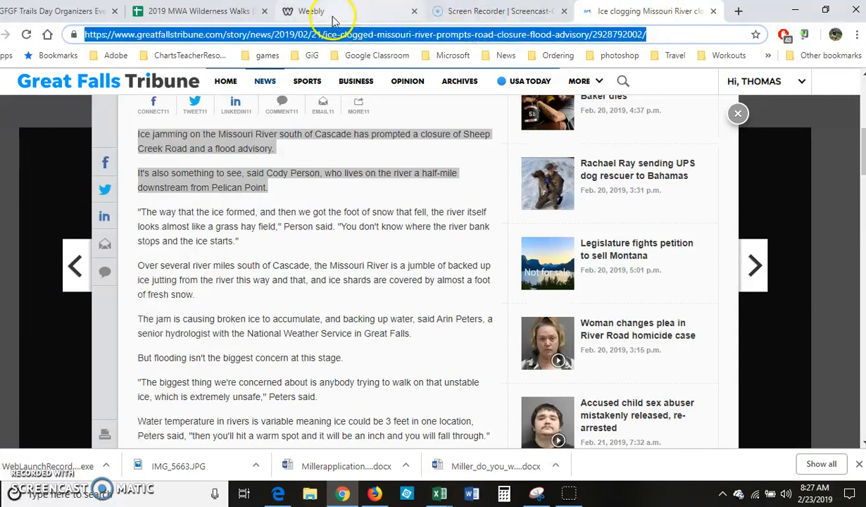
# Link 'Read More' to the Tribune article and select the excerpt text block
pyautogui.click(303, 11)
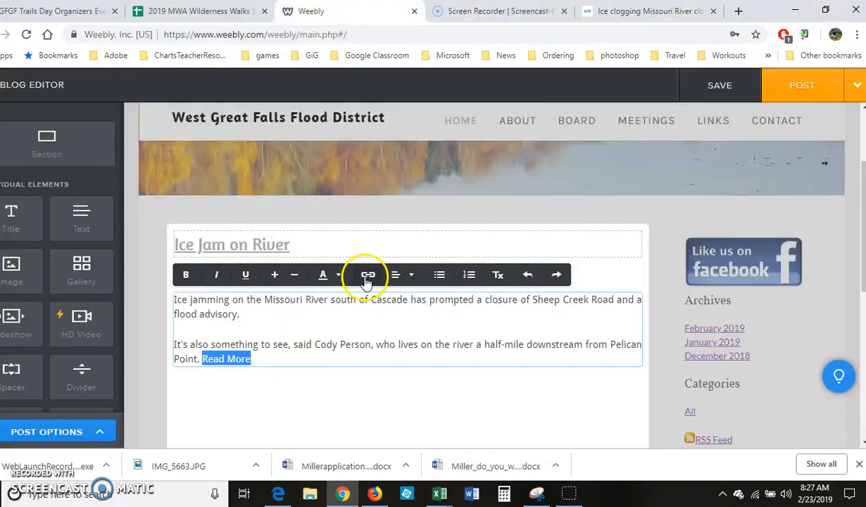
pyautogui.click(368, 274)
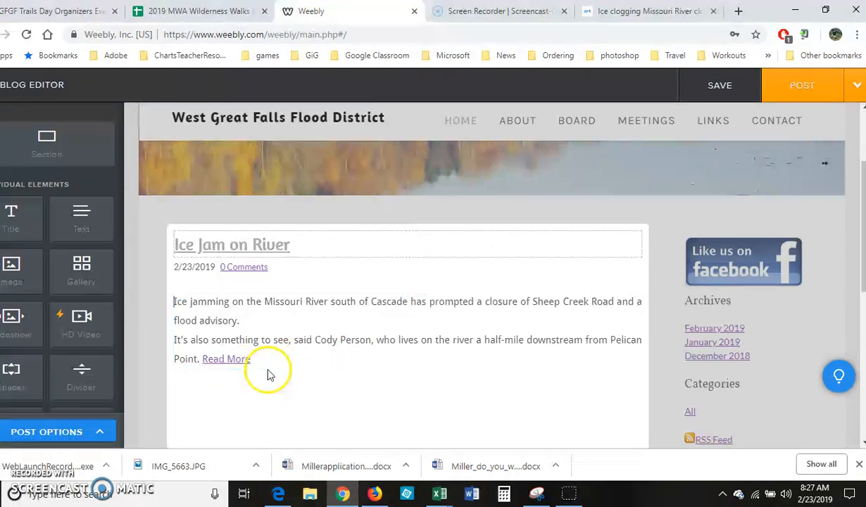
pyautogui.click(266, 359)
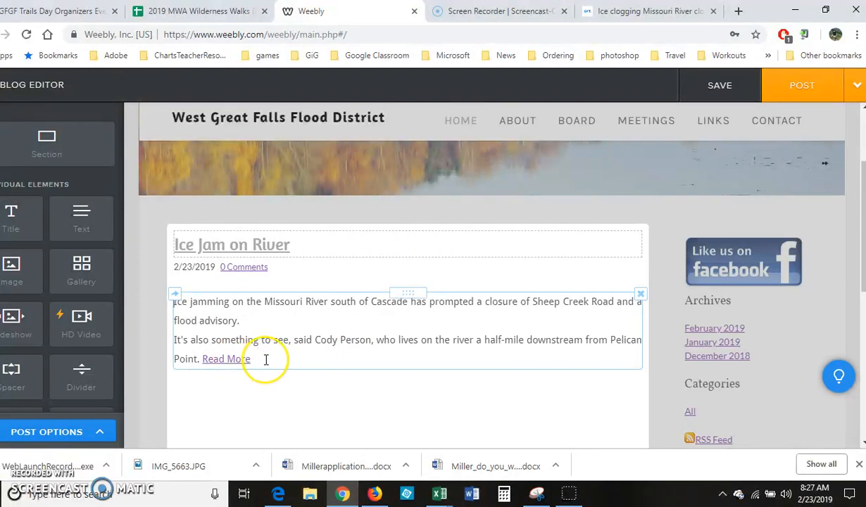
pyautogui.moveTo(239, 311)
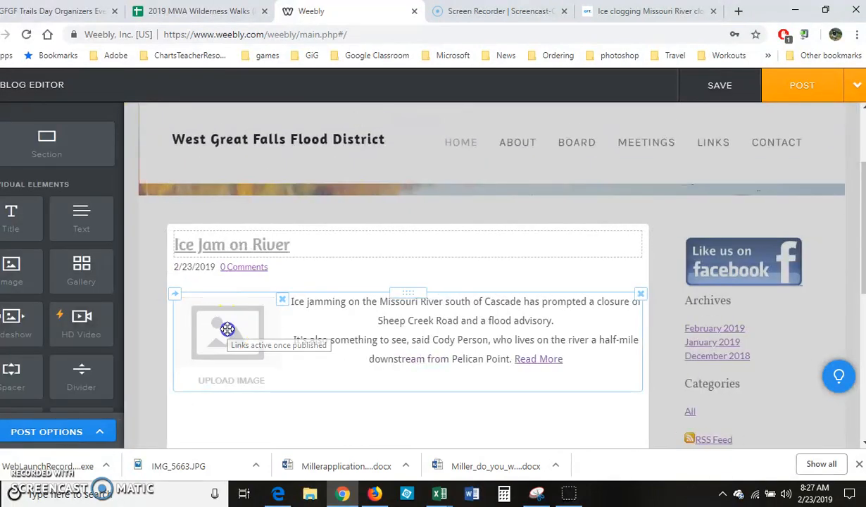
# Search the image picker's free photos for 'ice jam'
pyautogui.click(227, 331)
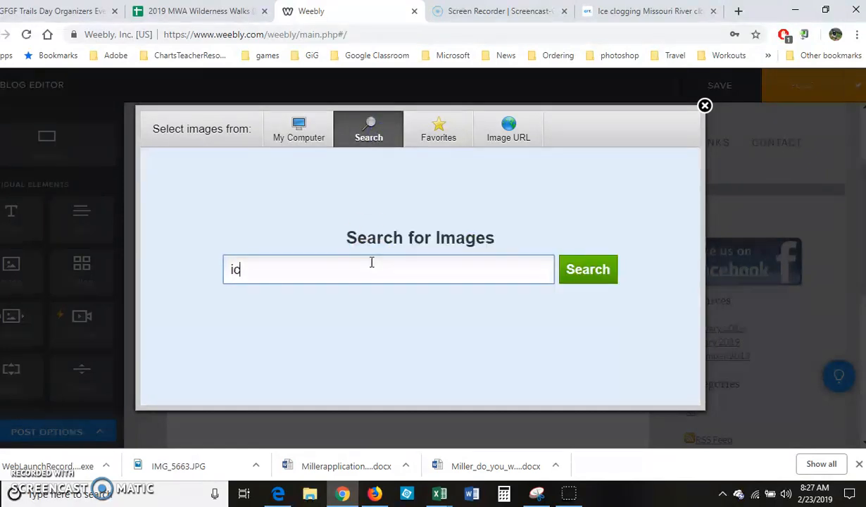
pyautogui.write('ice jam')
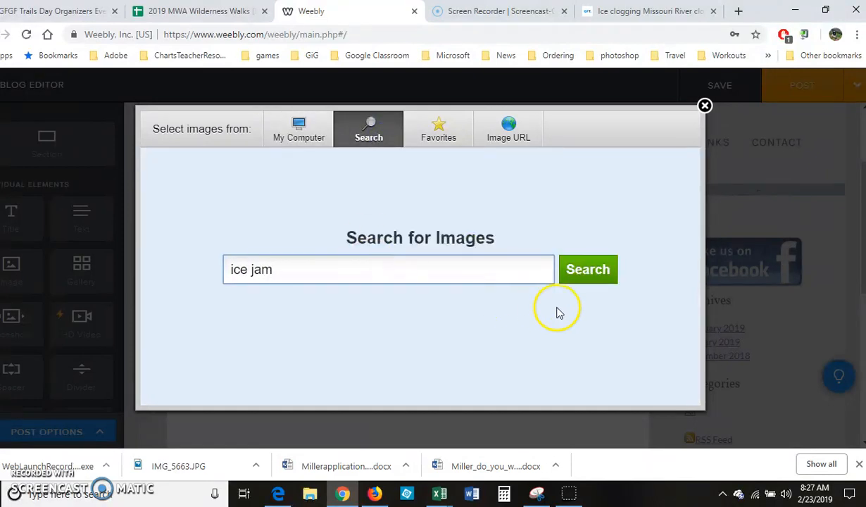
pyautogui.click(587, 268)
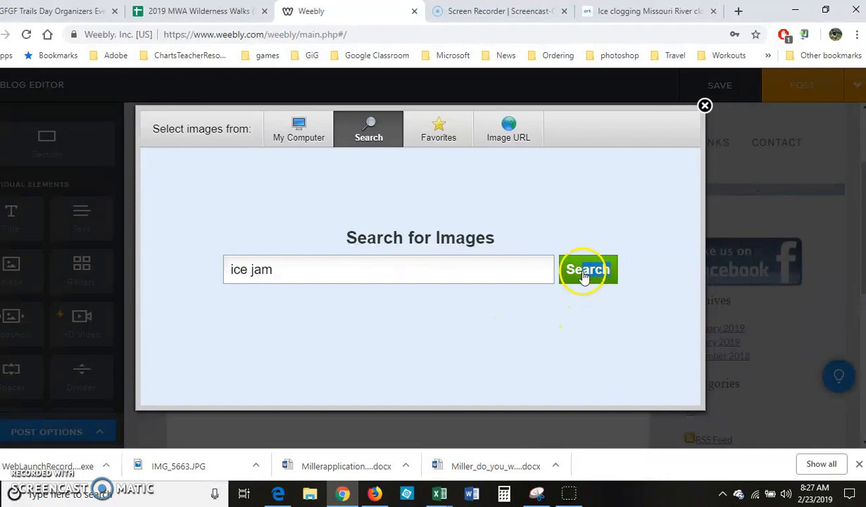
pyautogui.click(588, 270)
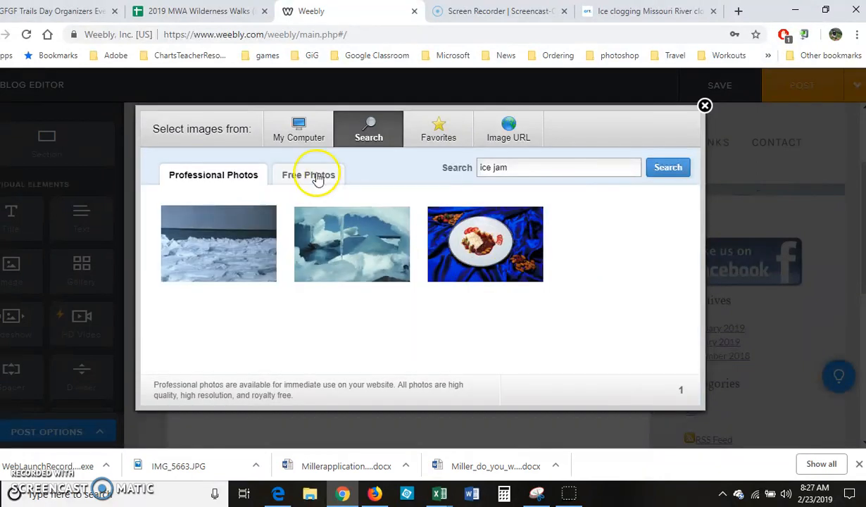
pyautogui.click(309, 175)
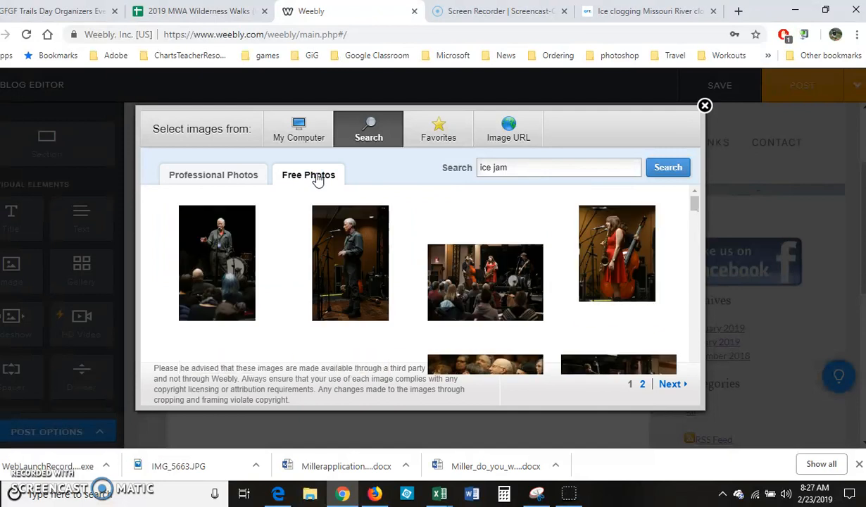
# Browse the results, then show free photos for 'river ice' instead
pyautogui.scroll(-3)
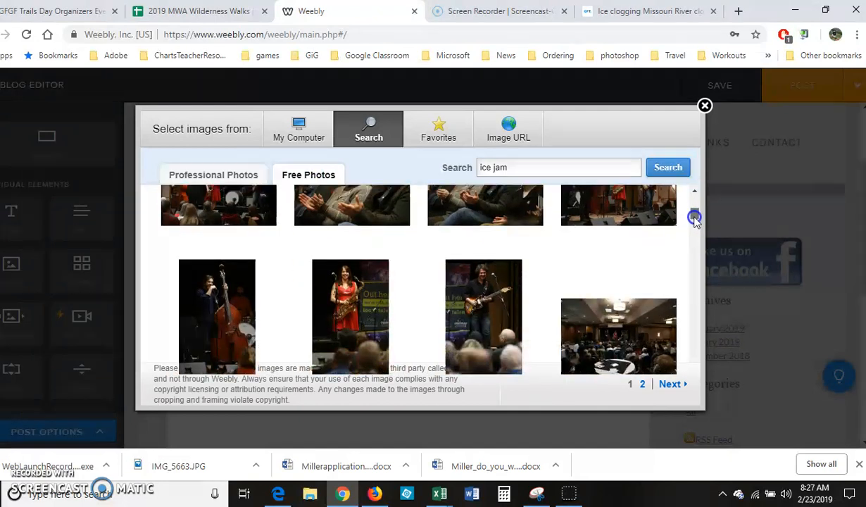
pyautogui.scroll(-3)
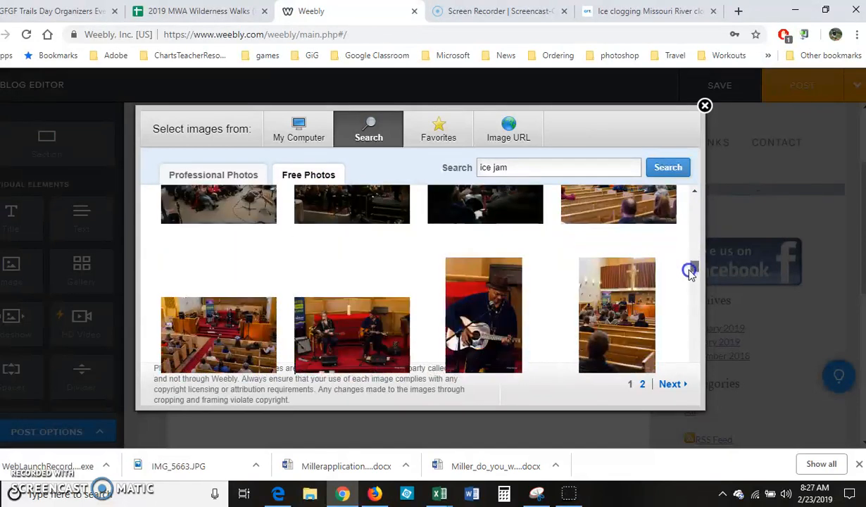
pyautogui.scroll(-3)
pyautogui.write('river ice')
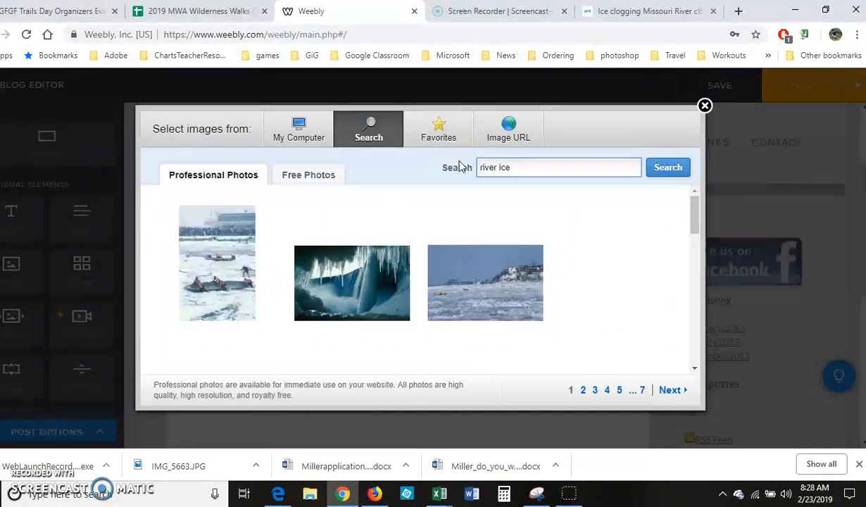
pyautogui.click(307, 175)
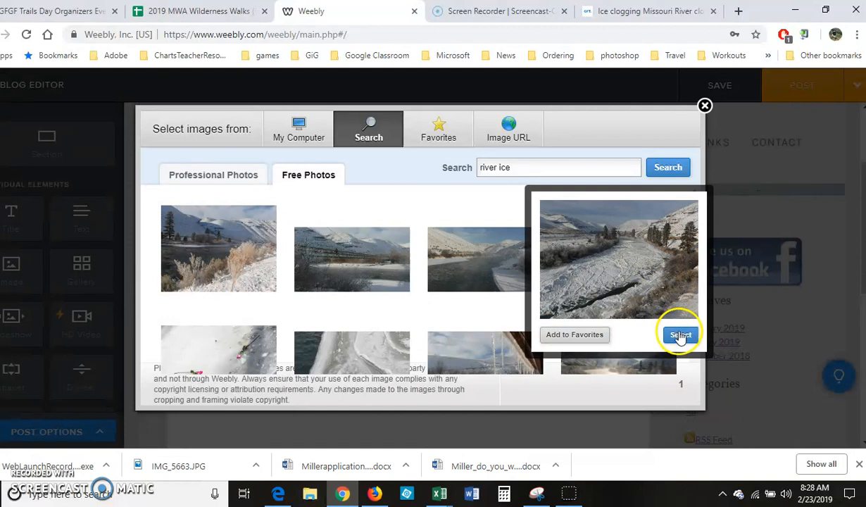
# Place the snowy river photo beside the excerpt and review it in the post
pyautogui.click(680, 335)
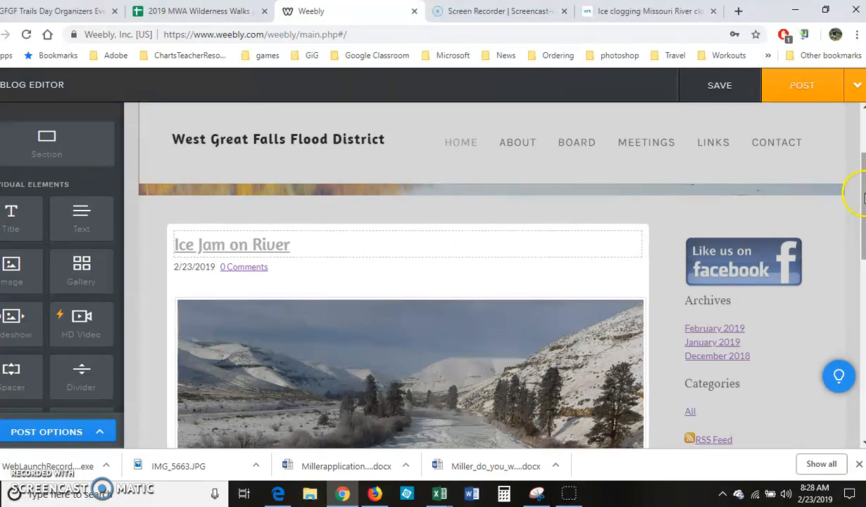
pyautogui.scroll(-3)
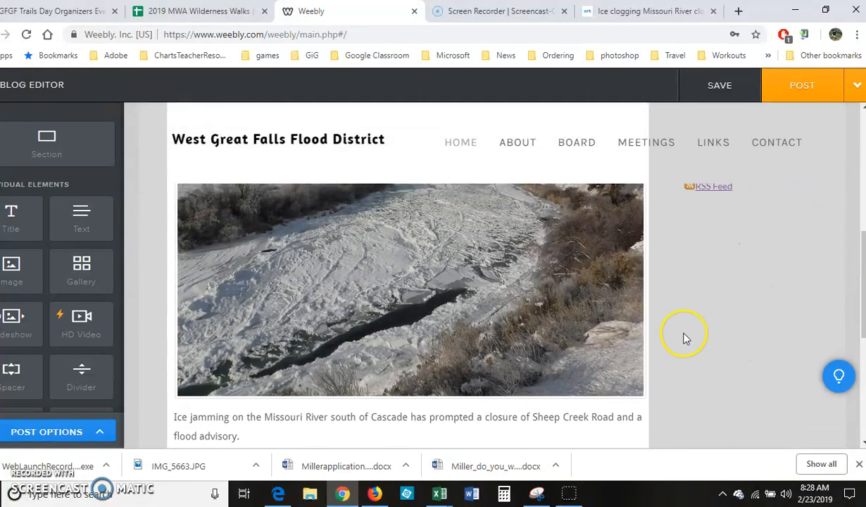
pyautogui.scroll(-3)
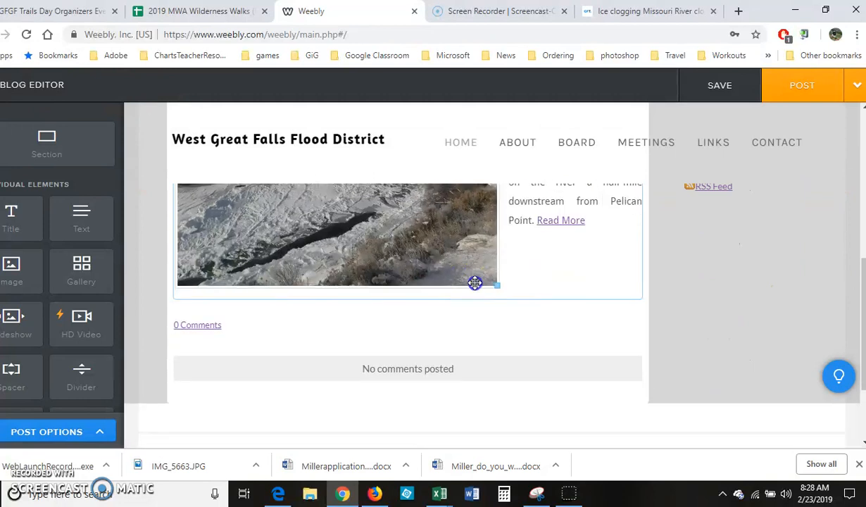